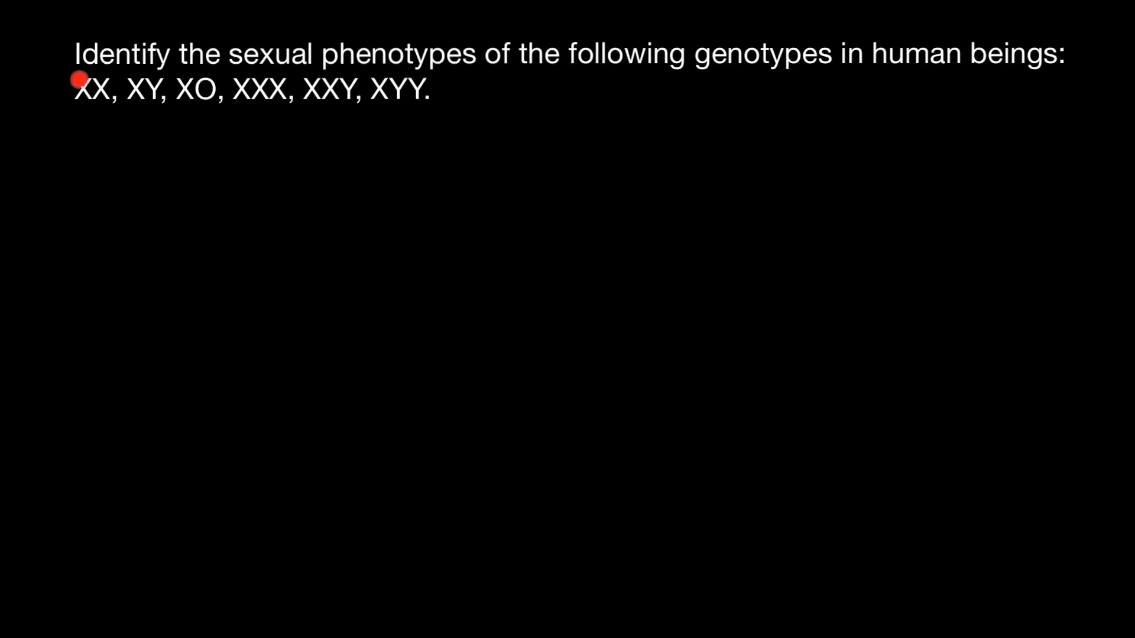
{"action": "mouse_move", "coordinate": [312, 95]}
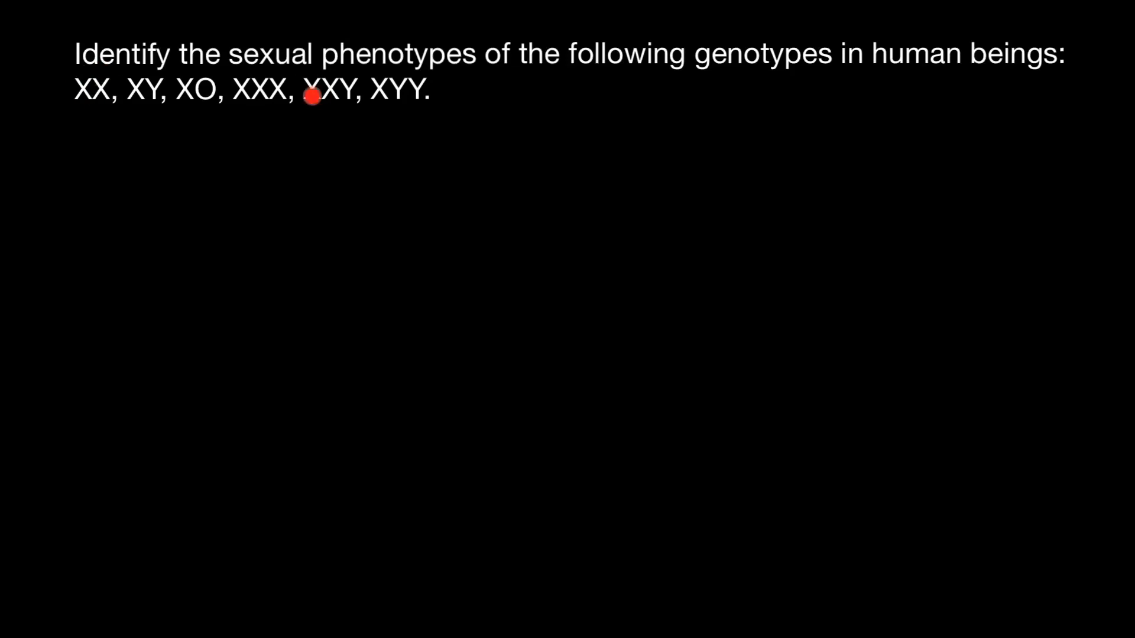